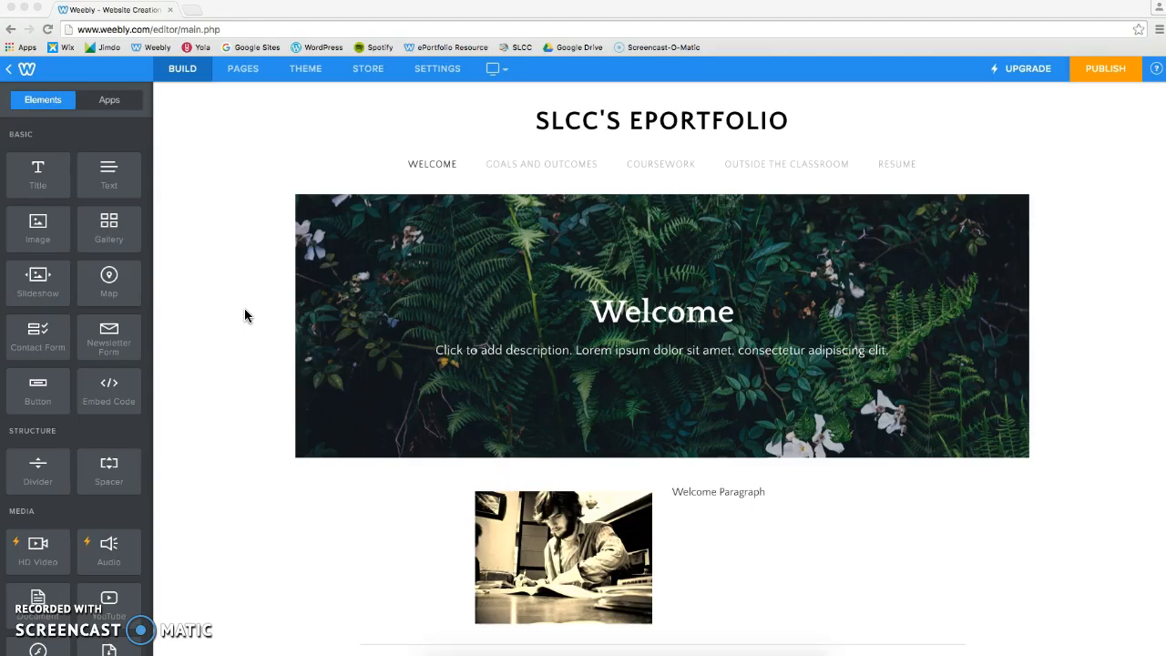
{"action": "mouse_move", "coordinate": [226, 247]}
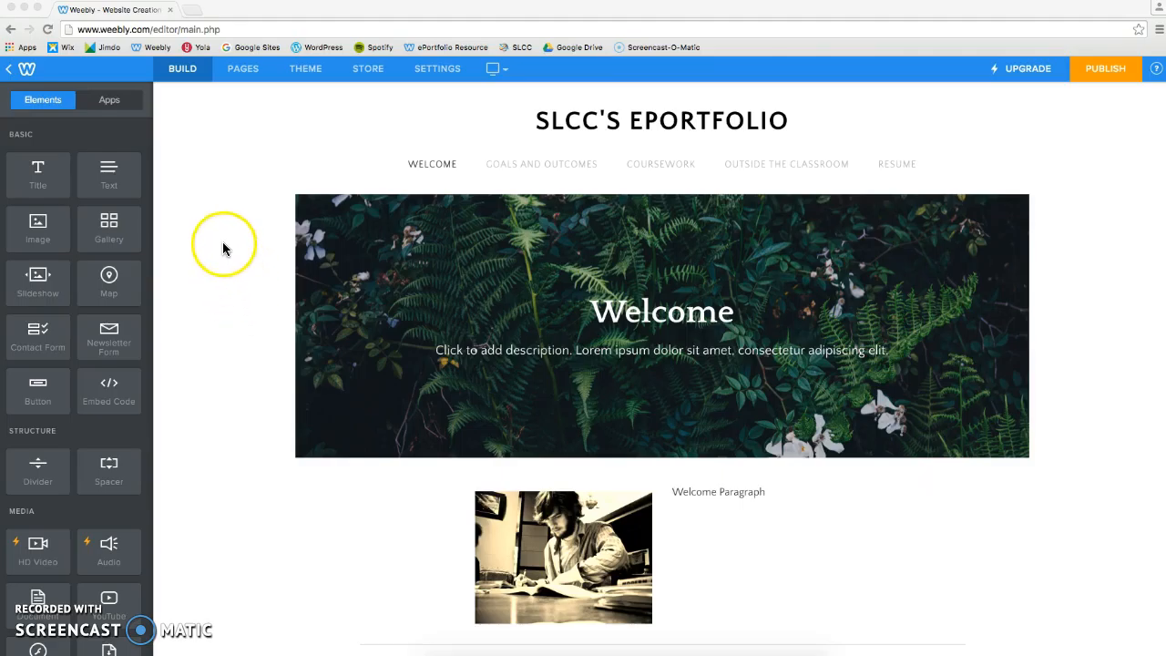
{"action": "mouse_move", "coordinate": [182, 68]}
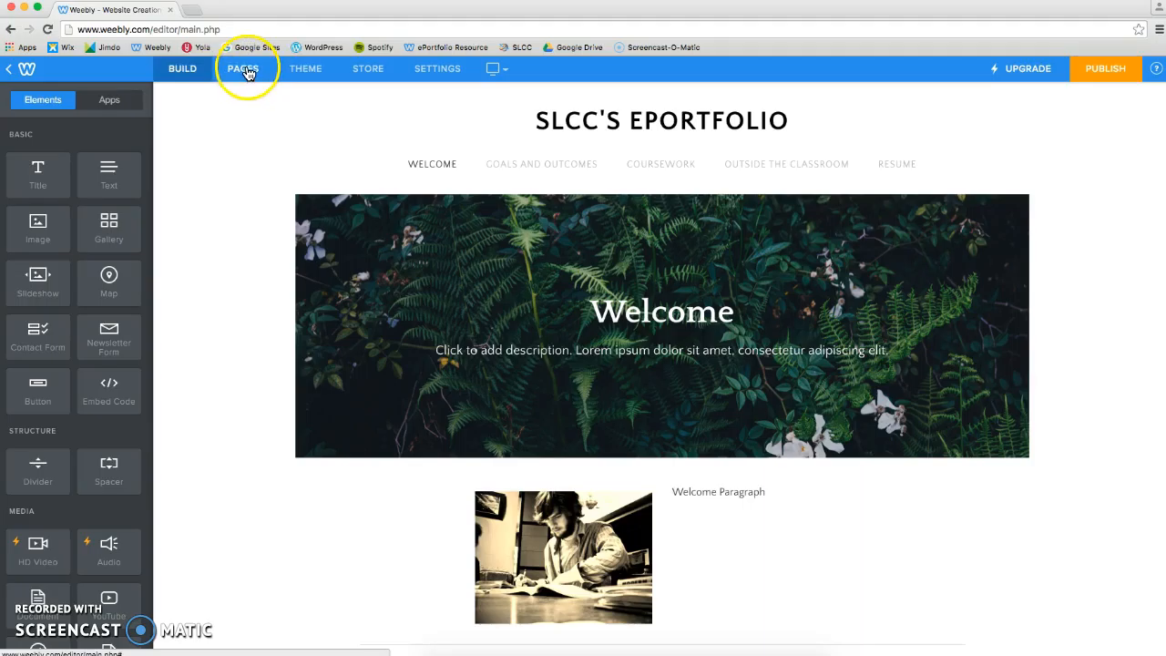
Add a new standard page named 'Example Class 1040' to the site's pages
{"action": "left_click", "coordinate": [242, 68]}
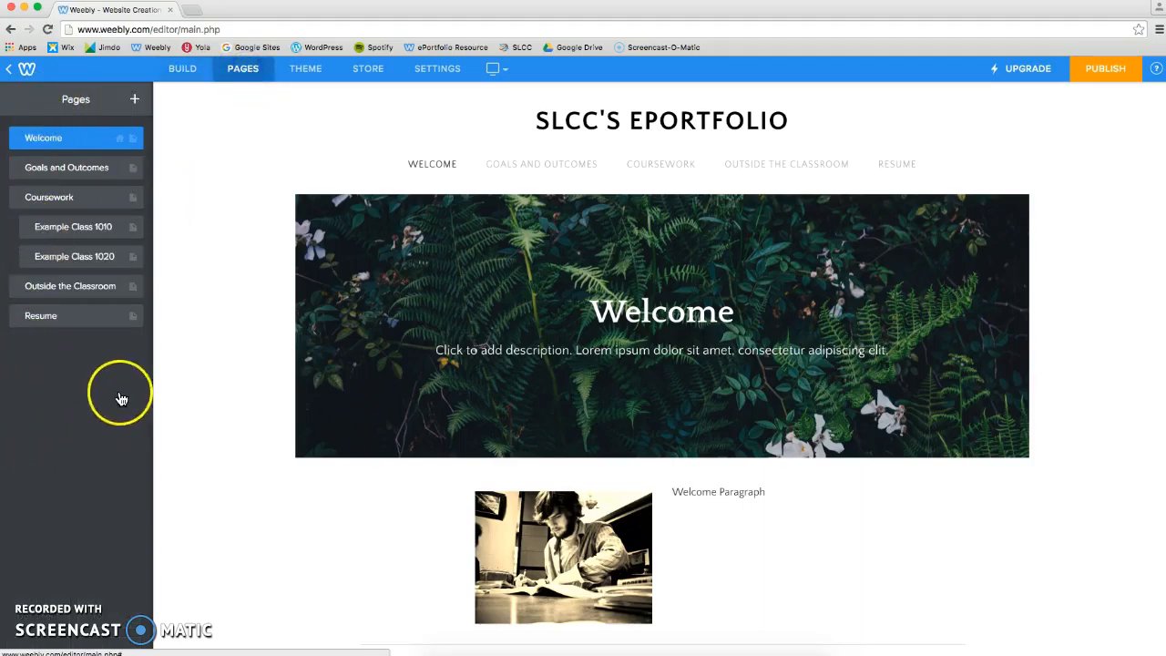
{"action": "mouse_move", "coordinate": [151, 213]}
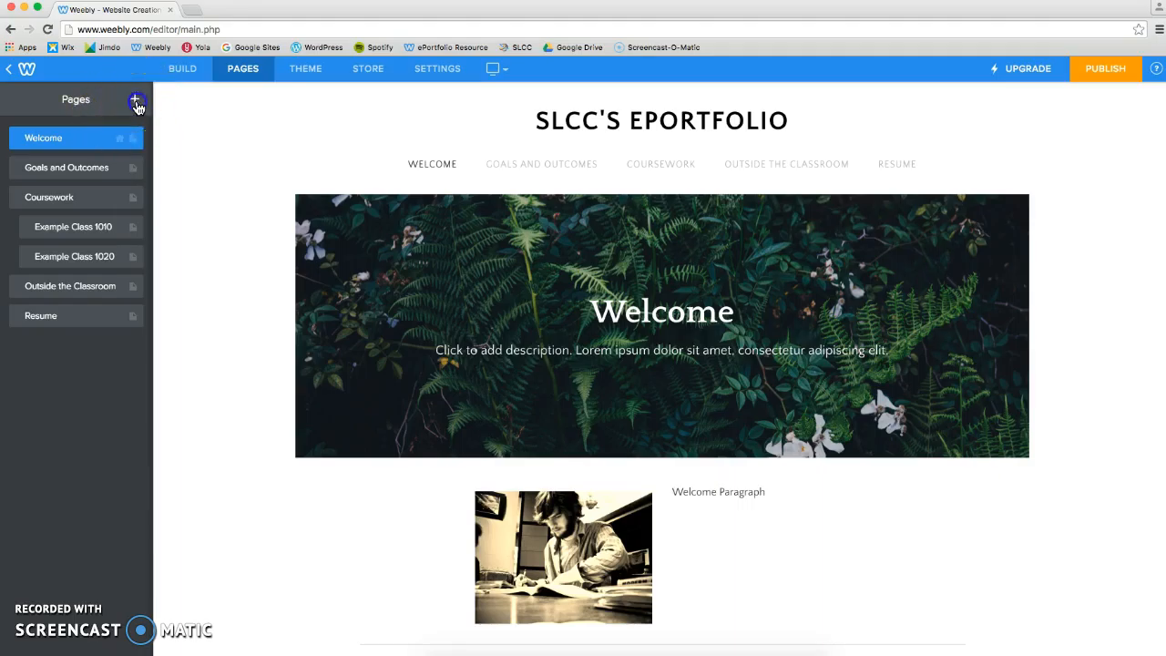
{"action": "left_click", "coordinate": [135, 100]}
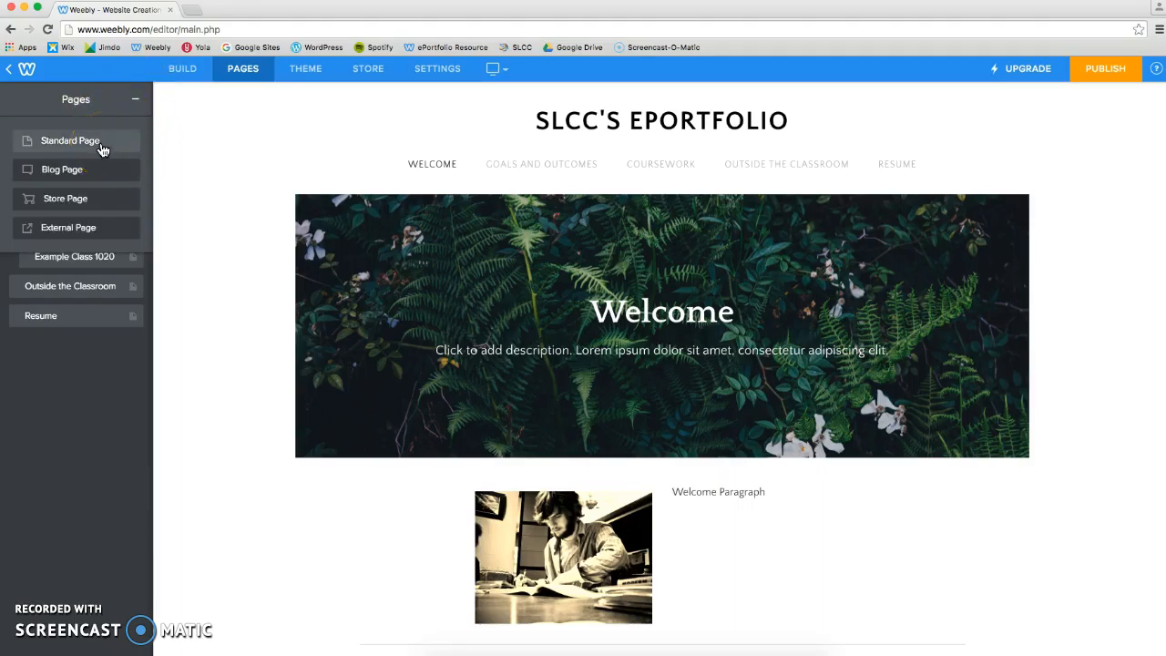
{"action": "left_click", "coordinate": [69, 140]}
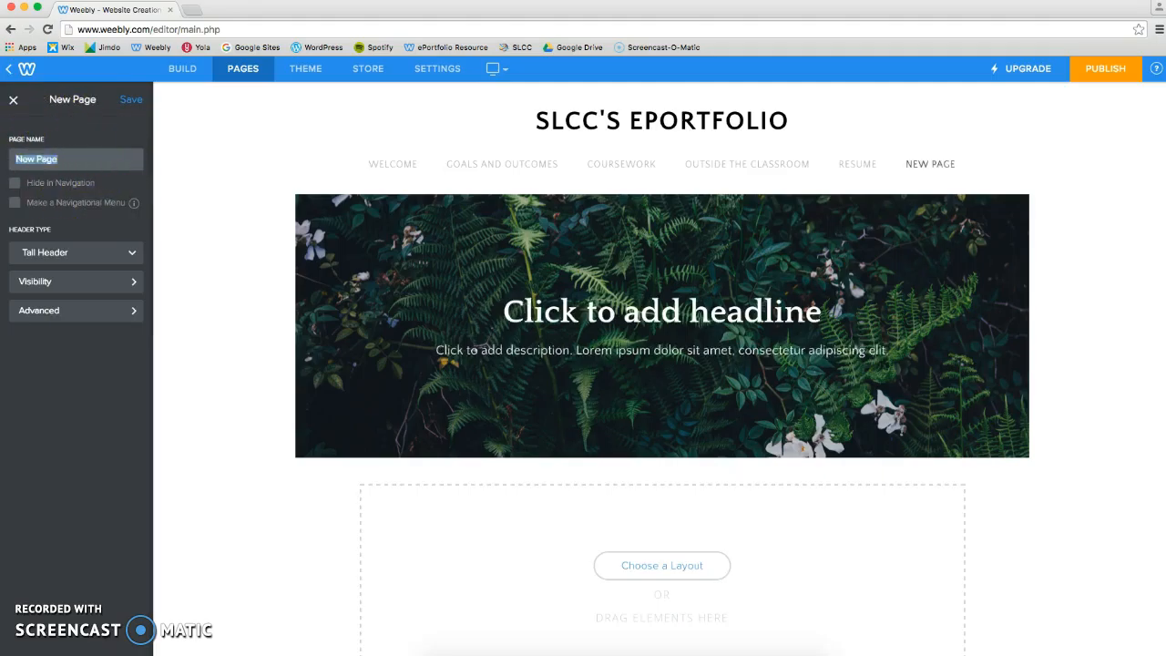
{"action": "mouse_move", "coordinate": [128, 186]}
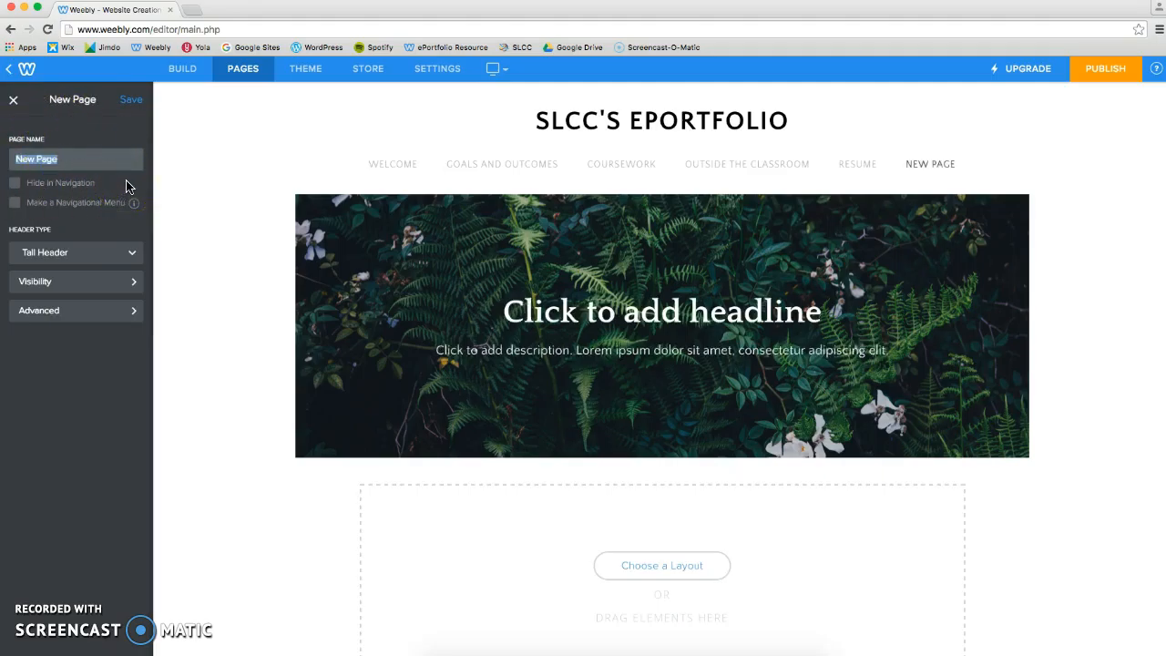
{"action": "type", "text": "Example Class"}
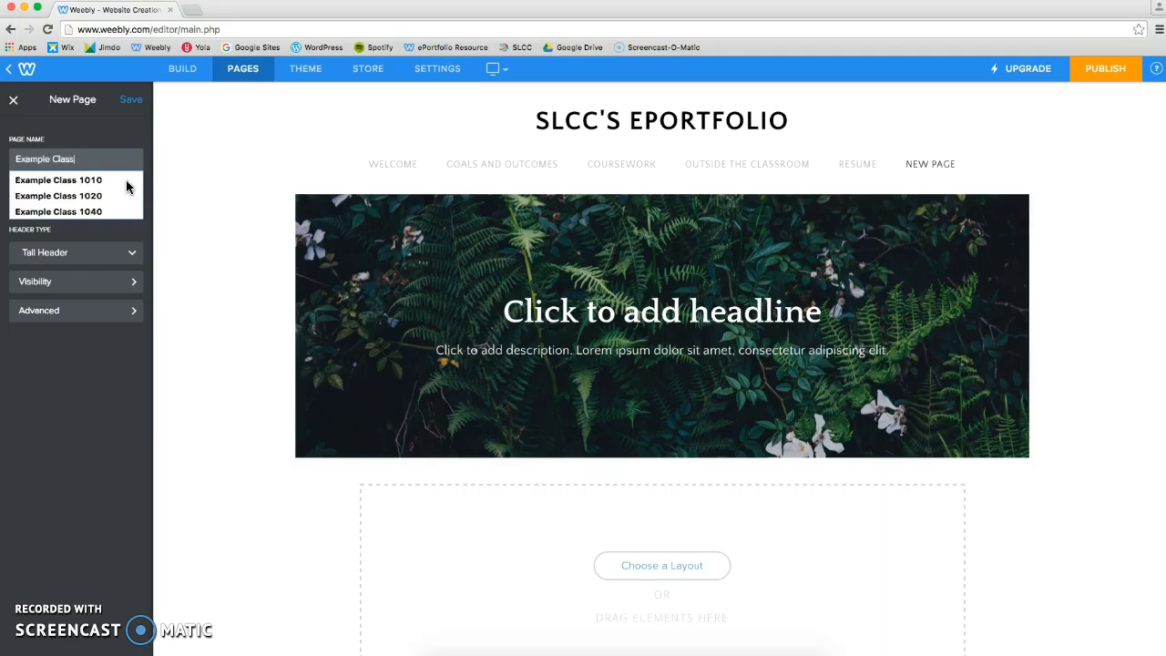
{"action": "left_click", "coordinate": [57, 212]}
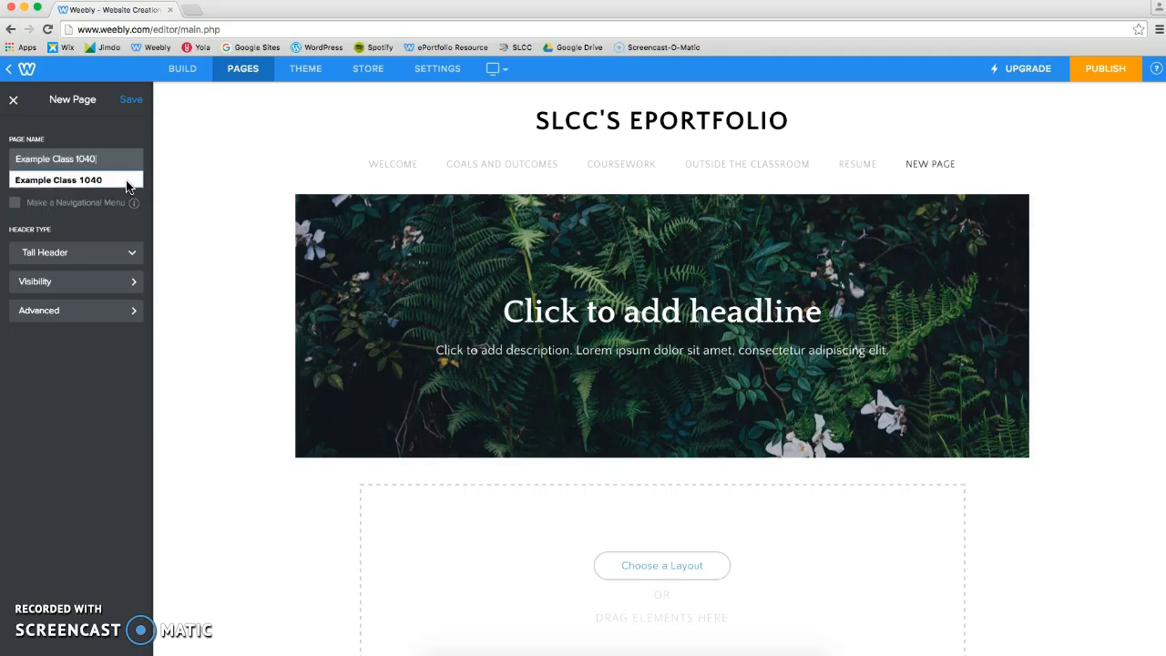
{"action": "left_click", "coordinate": [130, 99]}
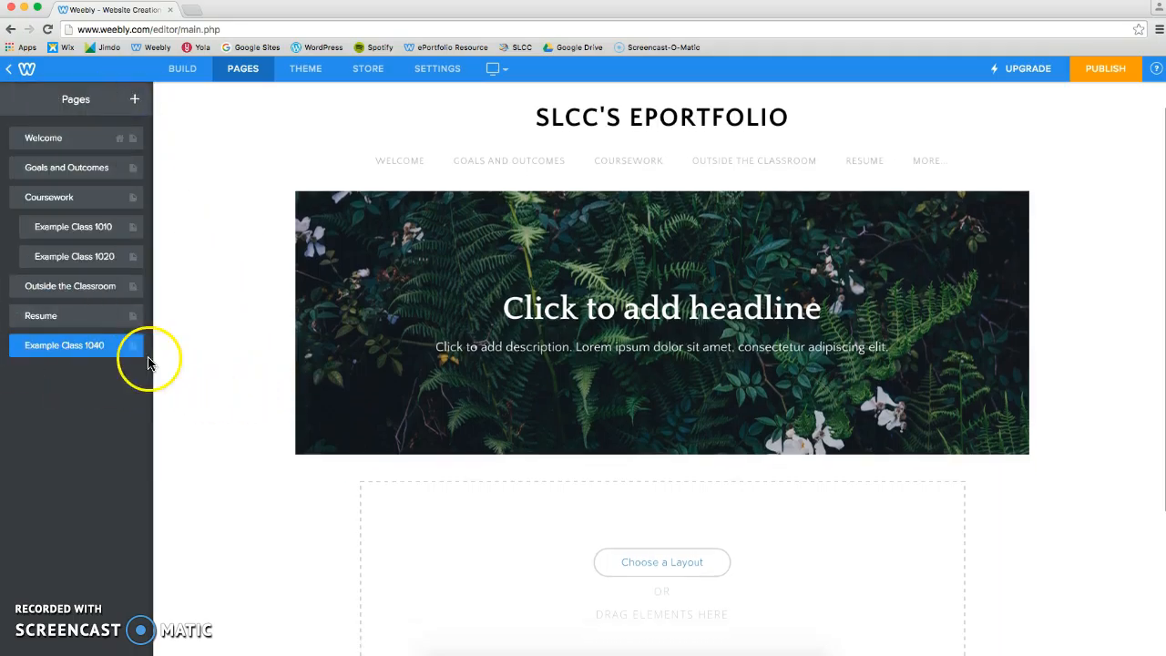
{"action": "mouse_move", "coordinate": [45, 365]}
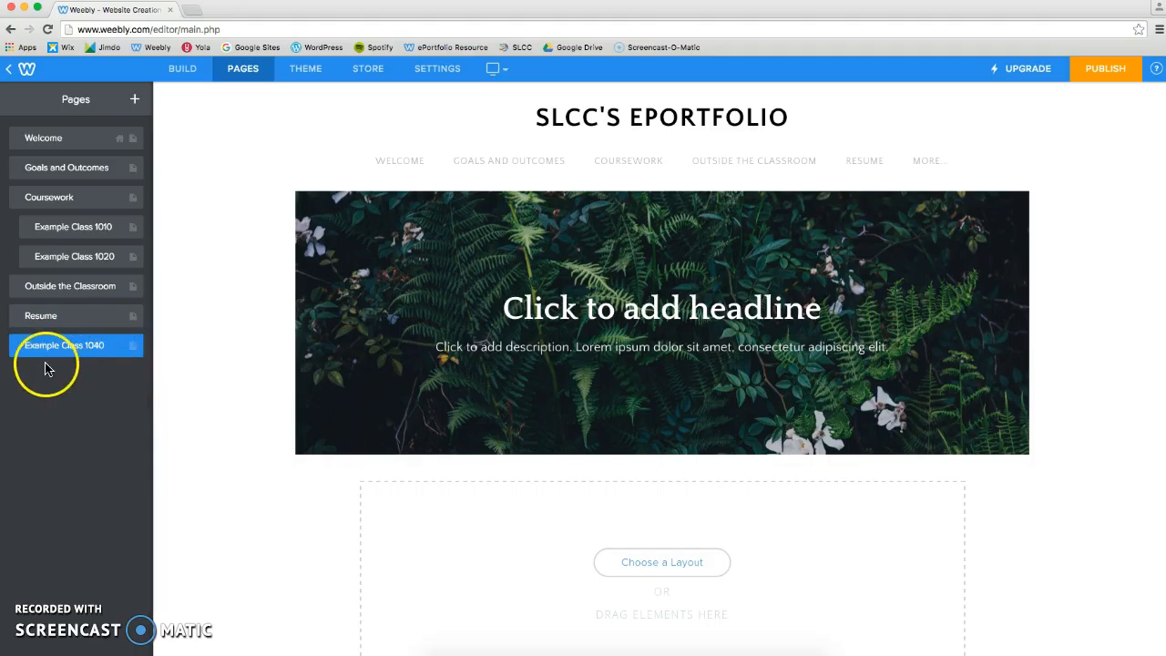
{"action": "mouse_move", "coordinate": [55, 351]}
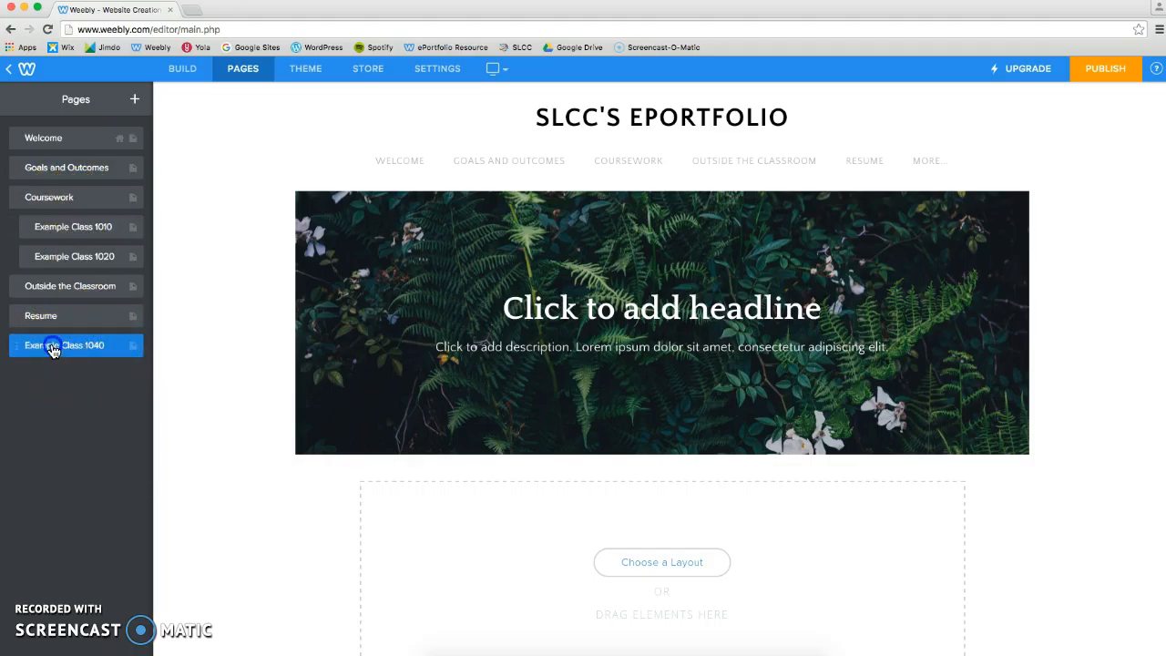
Nest Example Class 1040 as the first Coursework subpage, above Example Class 1010, then view Coursework
{"action": "left_click_drag", "start_coordinate": [64, 345], "coordinate": [64, 232]}
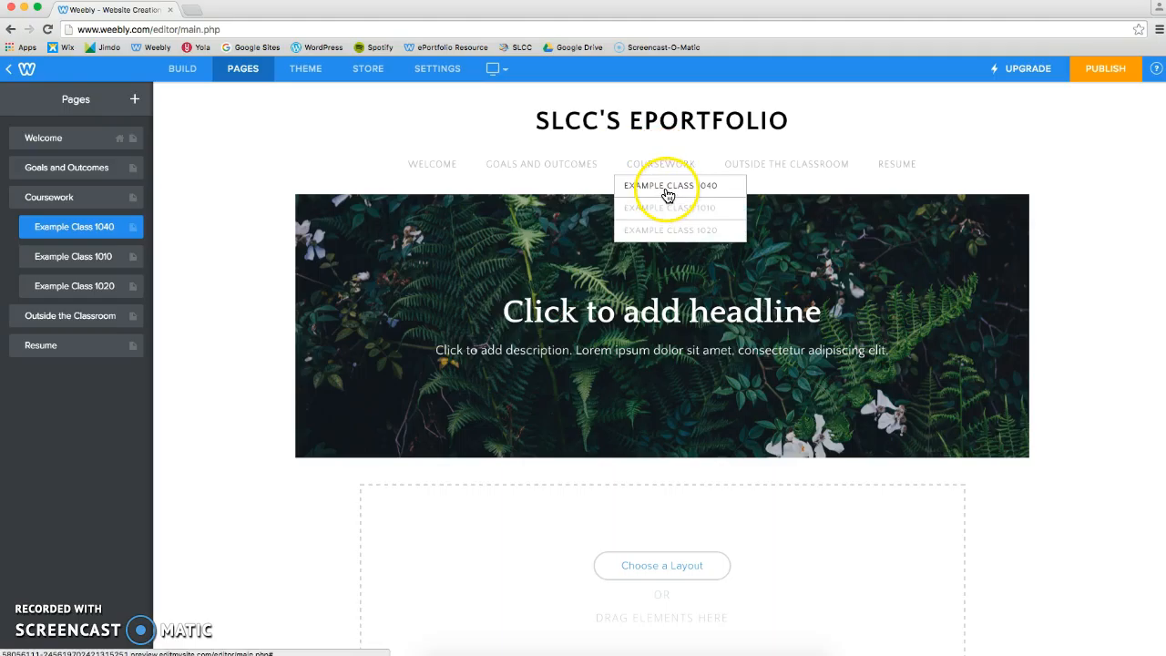
{"action": "left_click", "coordinate": [661, 164]}
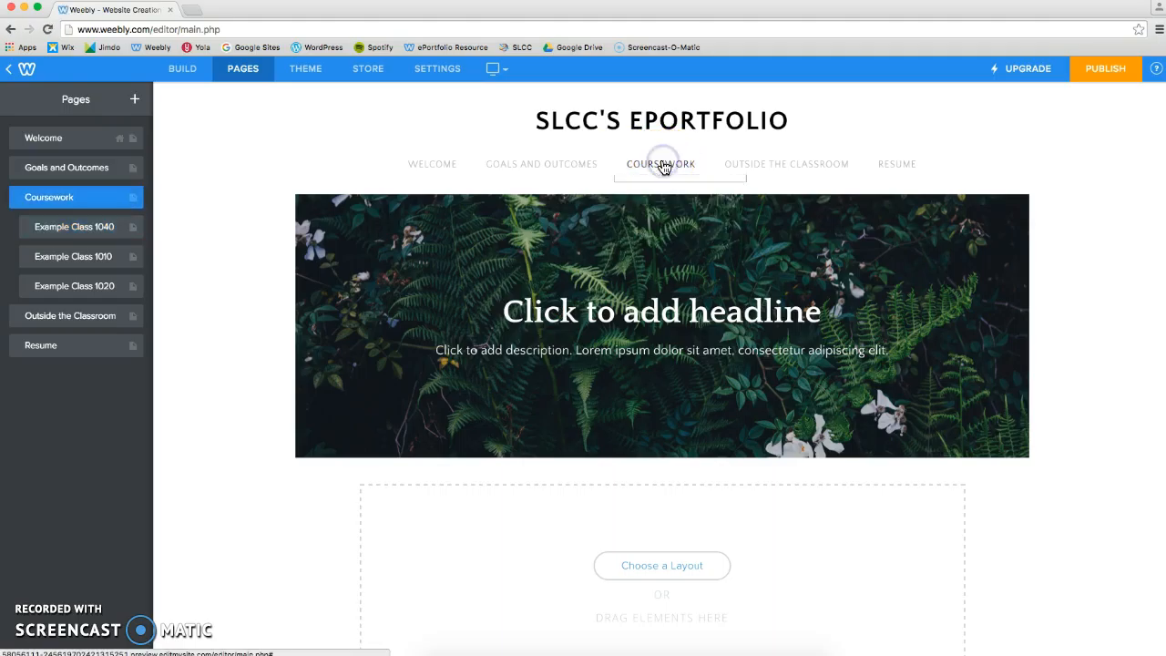
Load the Coursework page, scroll to the General Ed. column, and switch to Build
{"action": "left_click", "coordinate": [661, 164]}
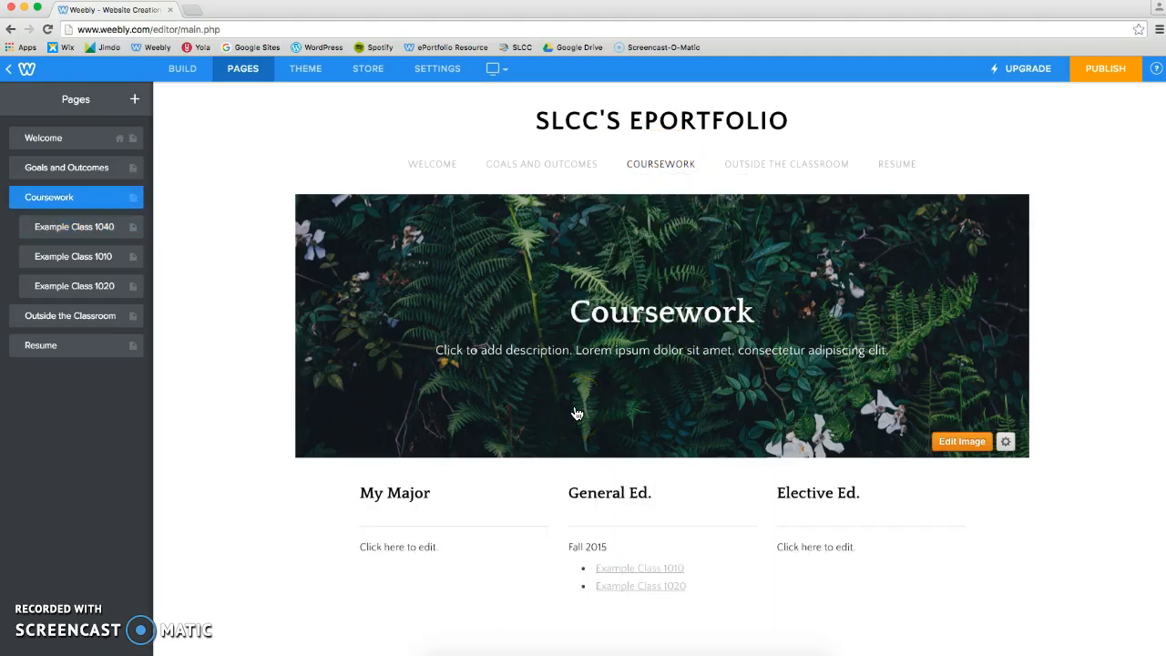
{"action": "scroll", "scroll_direction": "down", "scroll_amount": 3}
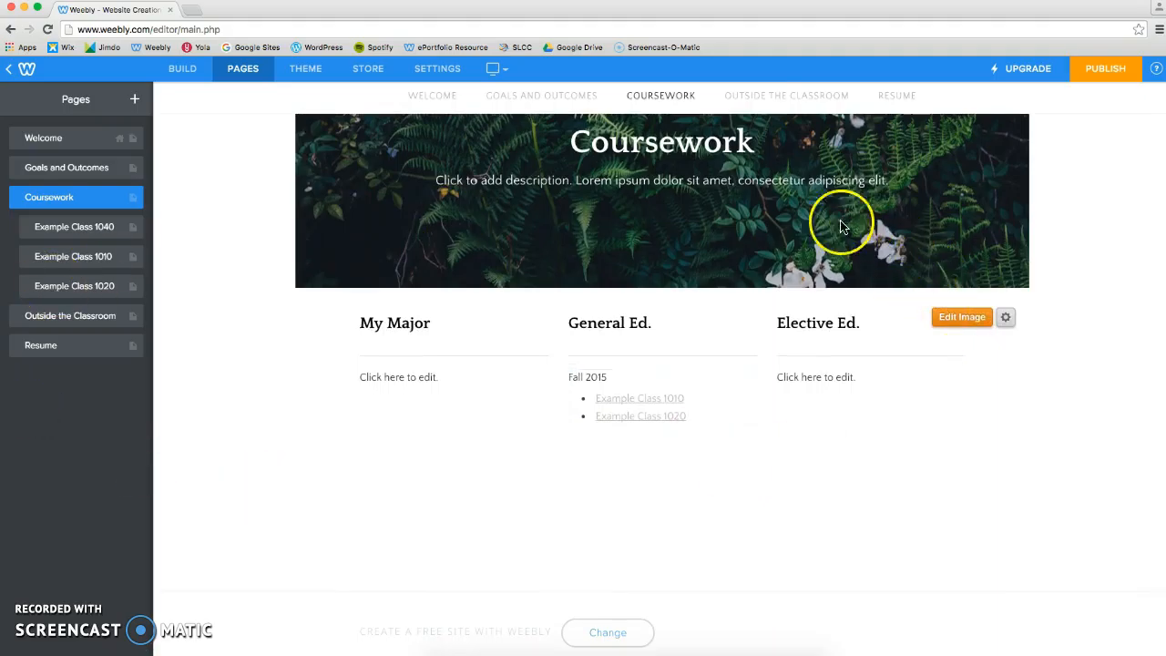
{"action": "left_click", "coordinate": [182, 68]}
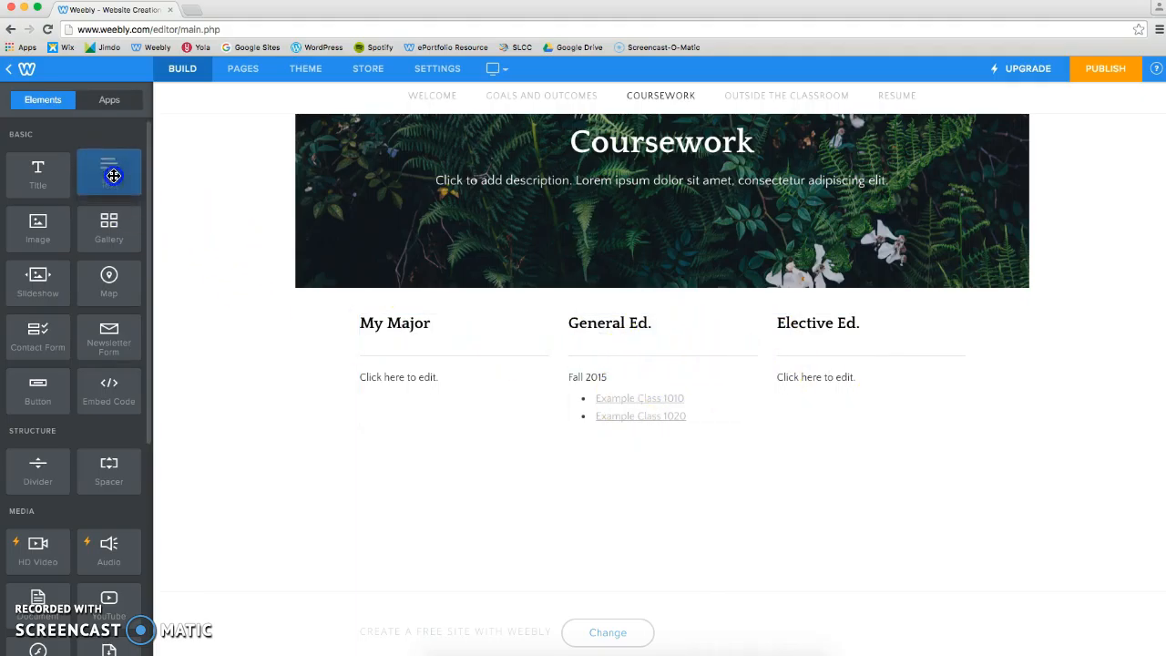
Add a 'Spring 2016' heading with bulleted 'Example Class 1040' above Fall 2015 in General Ed
{"action": "left_click_drag", "start_coordinate": [113, 174], "coordinate": [651, 368]}
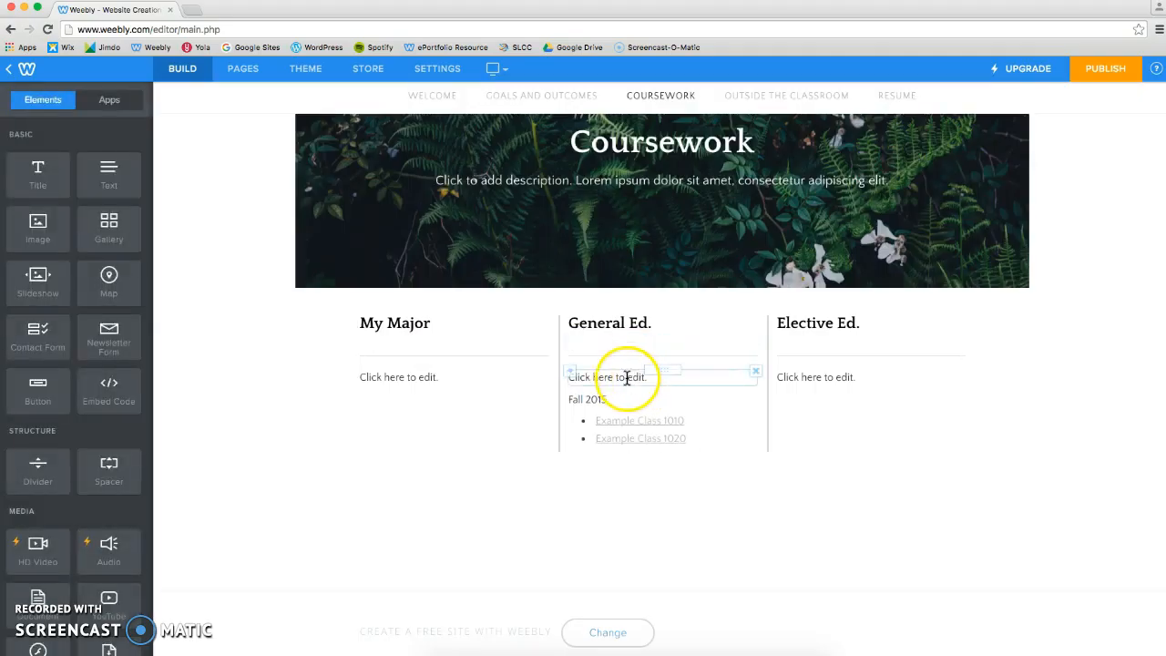
{"action": "left_click", "coordinate": [627, 378]}
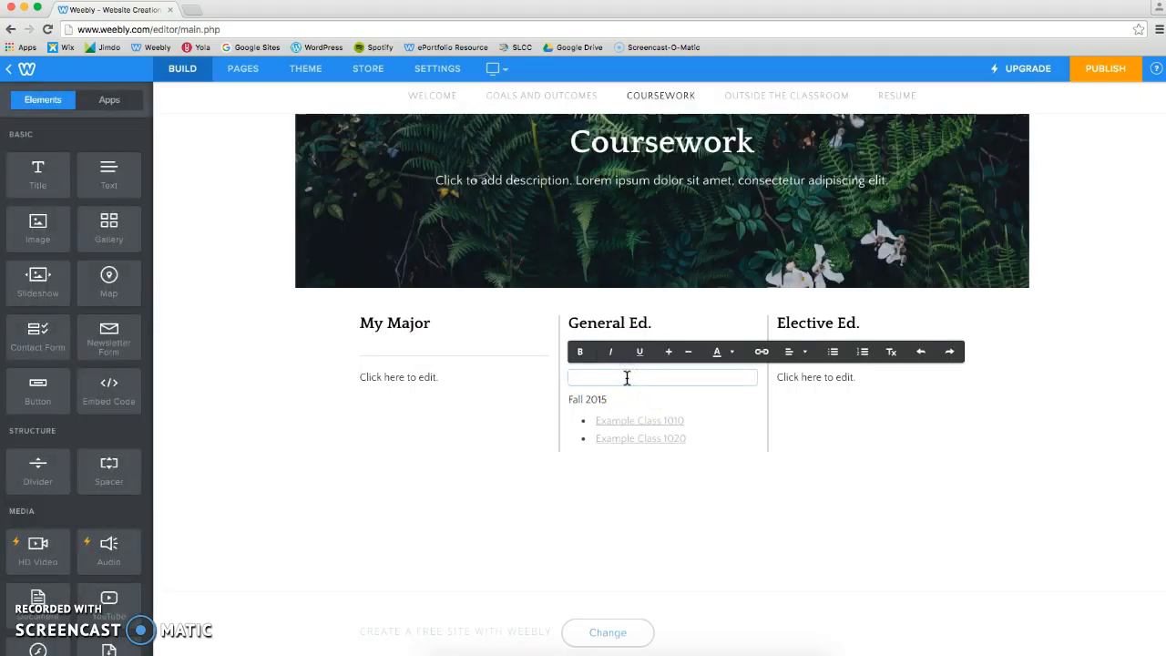
{"action": "type", "text": "Spring"}
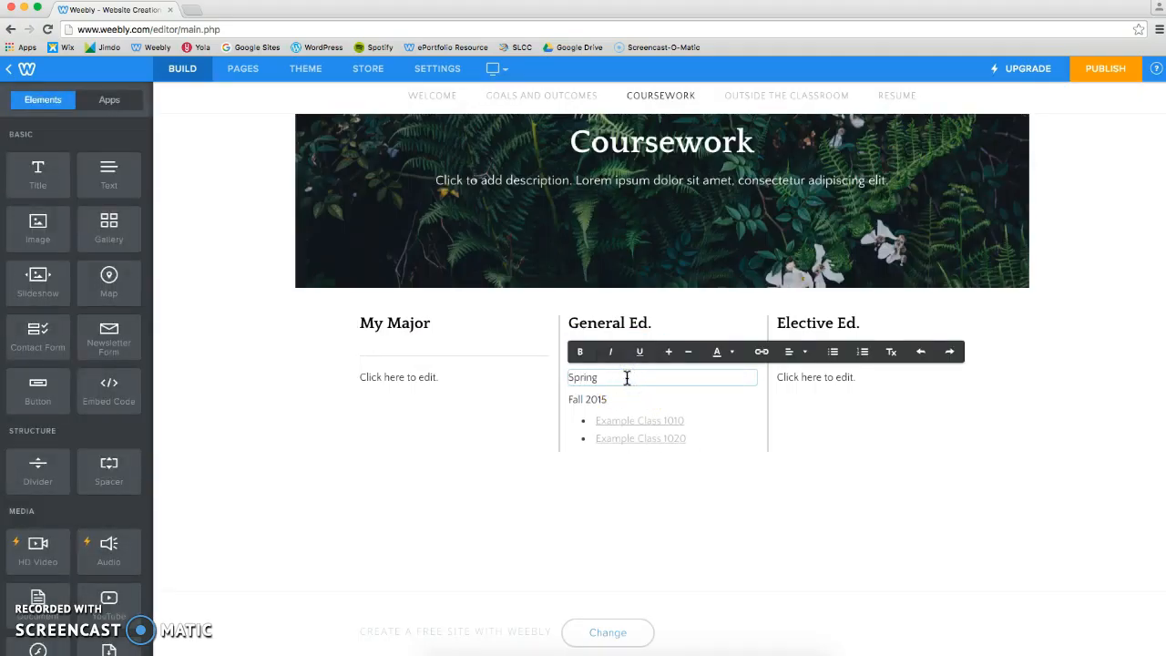
{"action": "type", "text": "2016"}
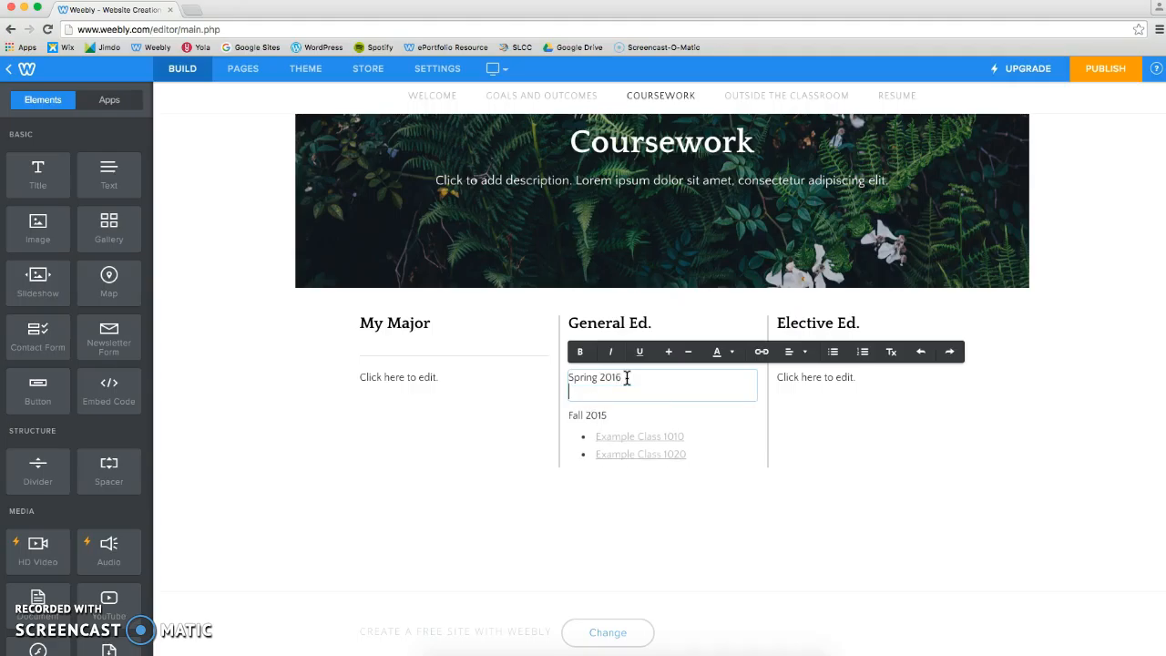
{"action": "left_click", "coordinate": [832, 352]}
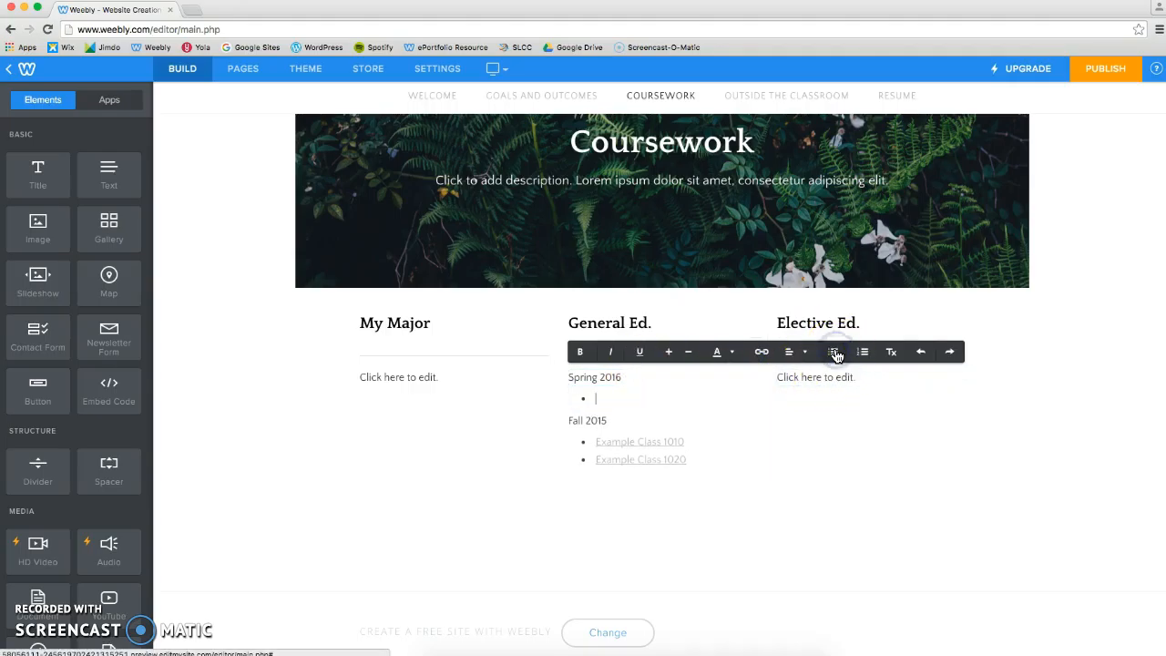
{"action": "type", "text": "Examp"}
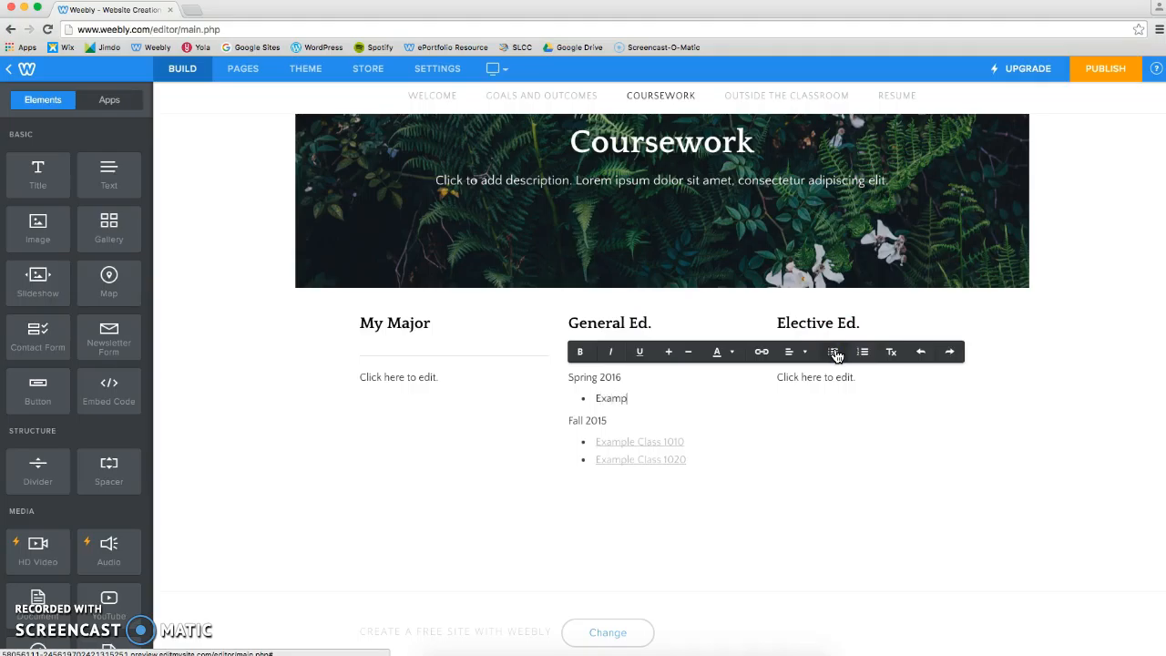
{"action": "type", "text": "le Class"}
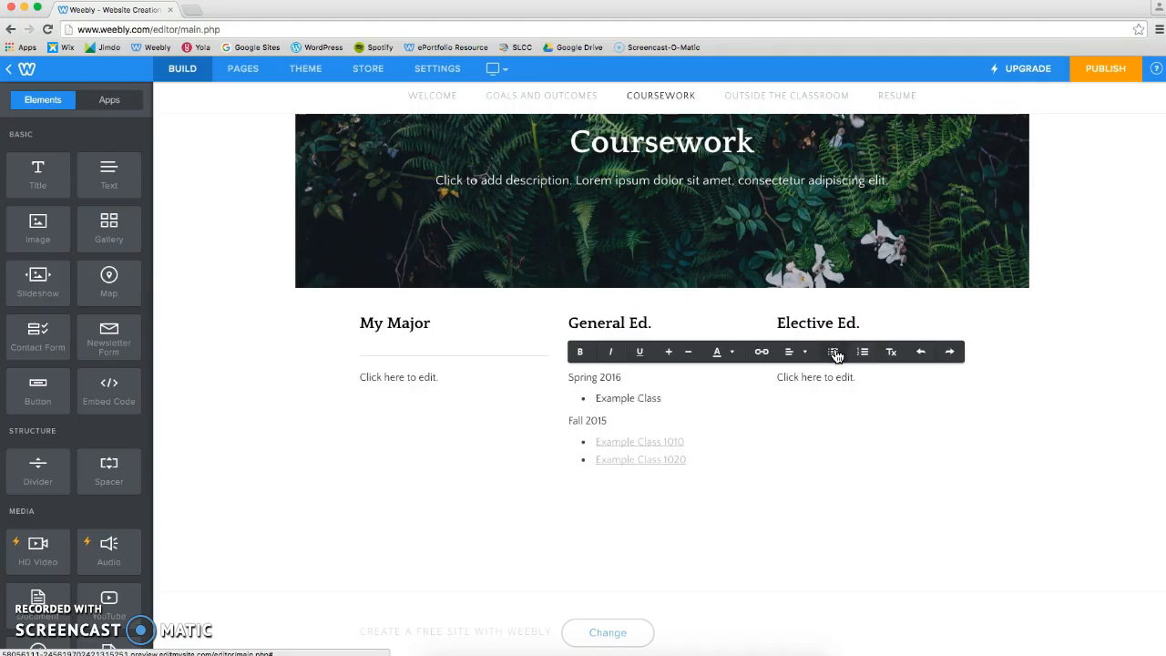
{"action": "type", "text": "1040"}
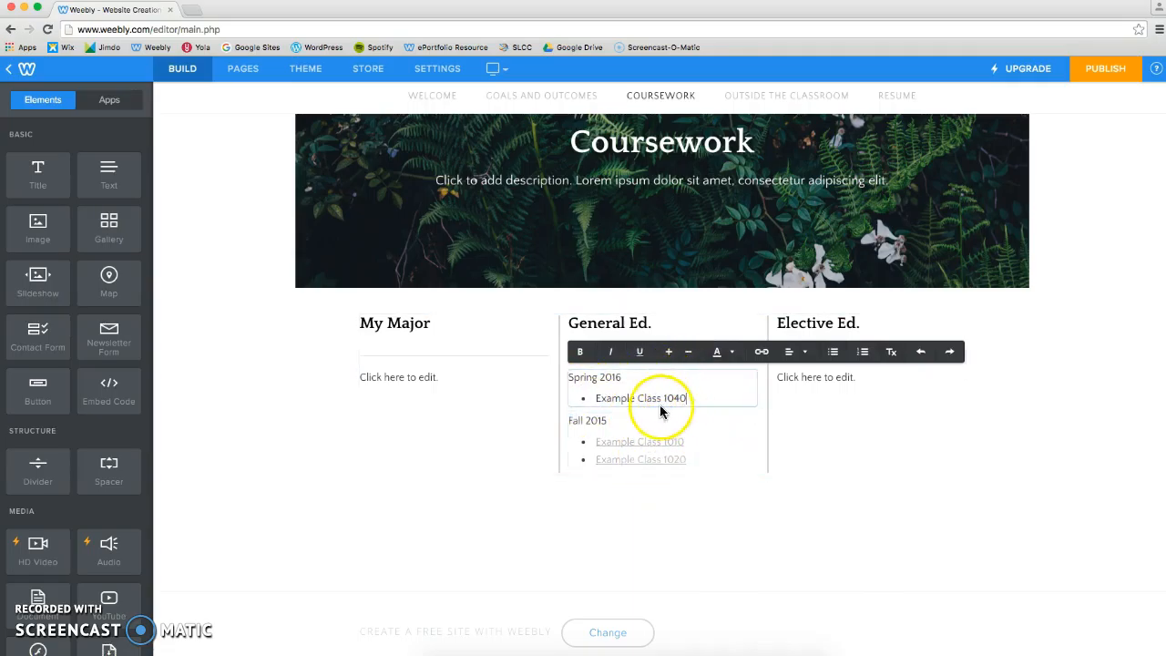
Link the Spring 2016 'Example Class 1040' bullet to the Example Class 1040 subpage
{"action": "double_click", "coordinate": [641, 398]}
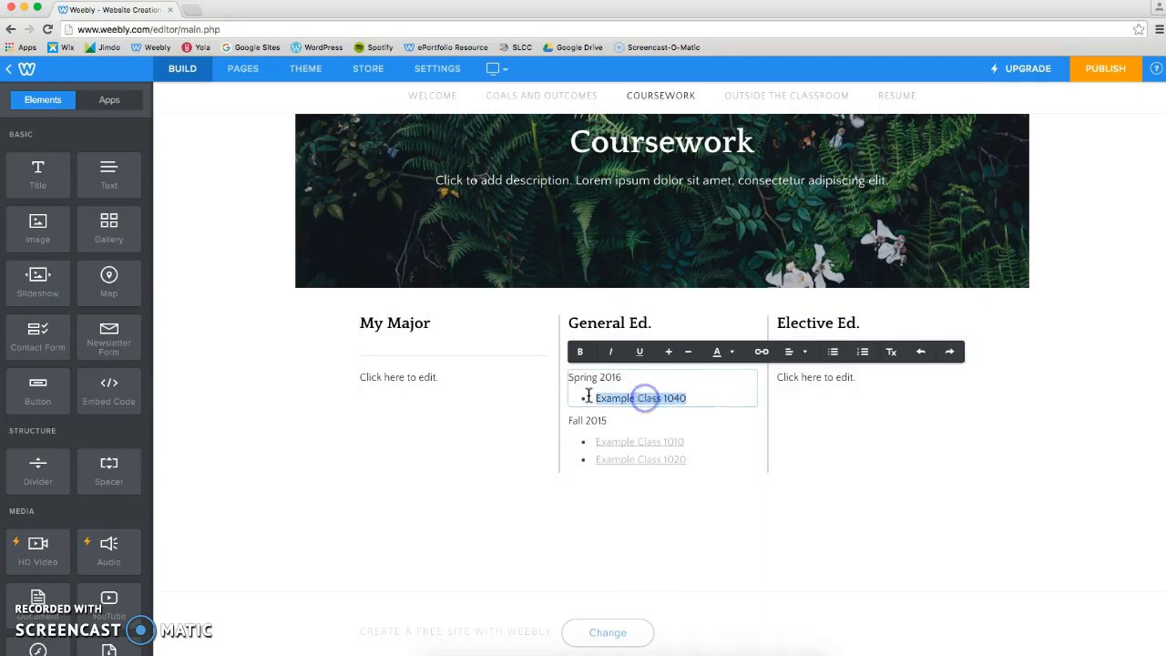
{"action": "mouse_move", "coordinate": [762, 352]}
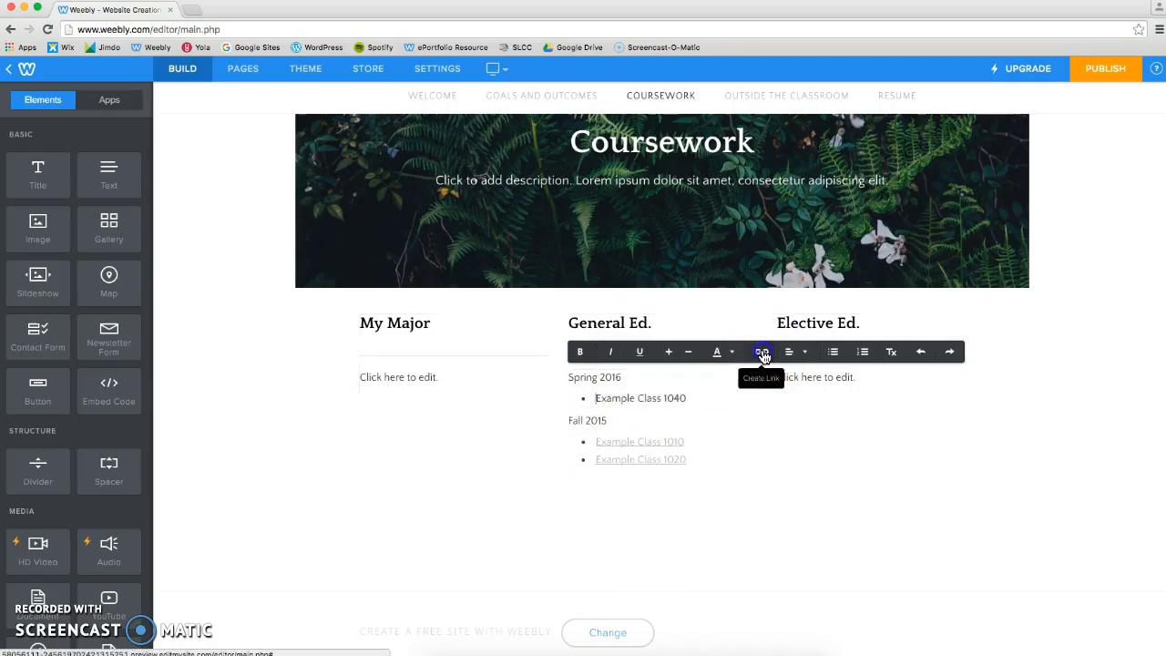
{"action": "left_click", "coordinate": [762, 351]}
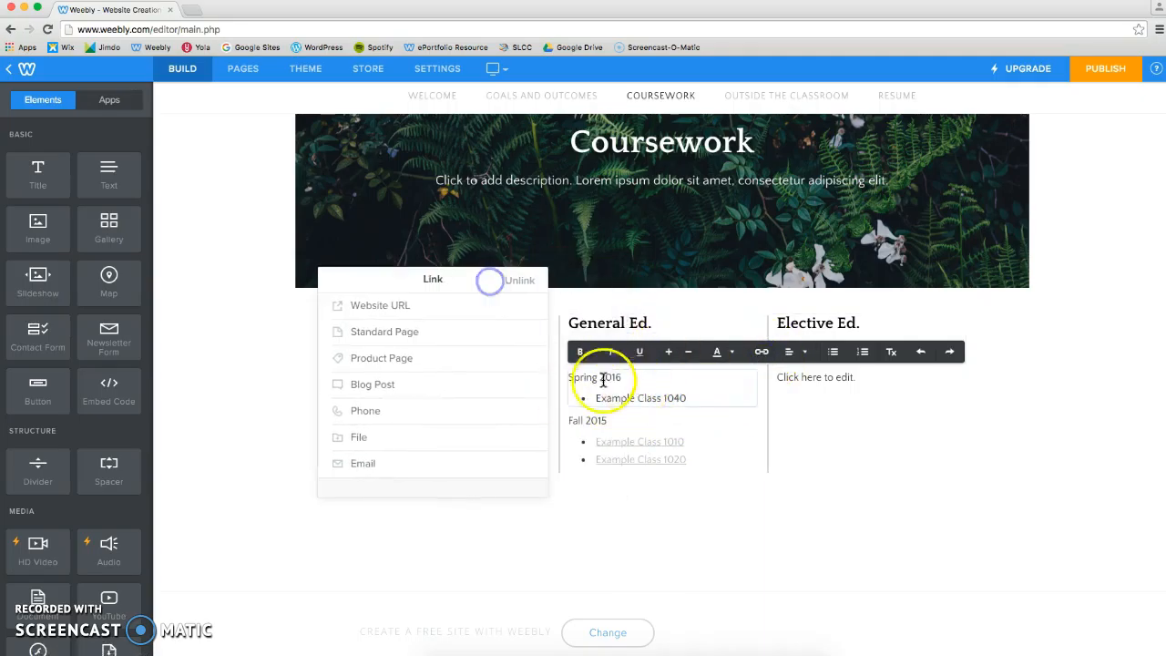
{"action": "left_click", "coordinate": [761, 351]}
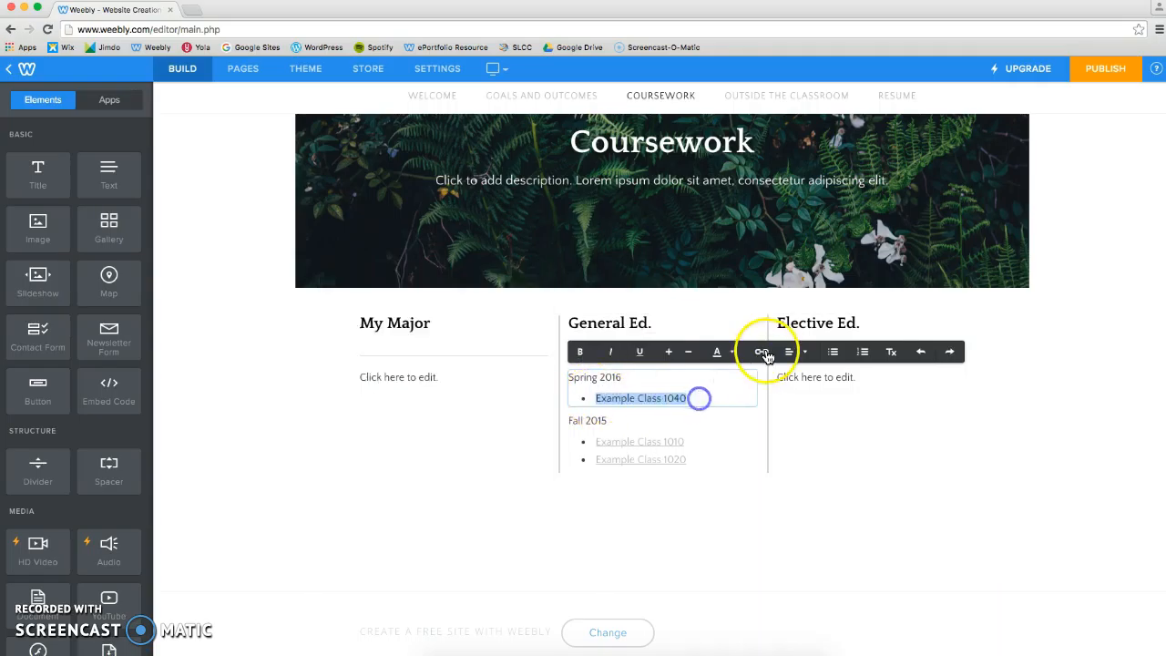
{"action": "left_click", "coordinate": [762, 352]}
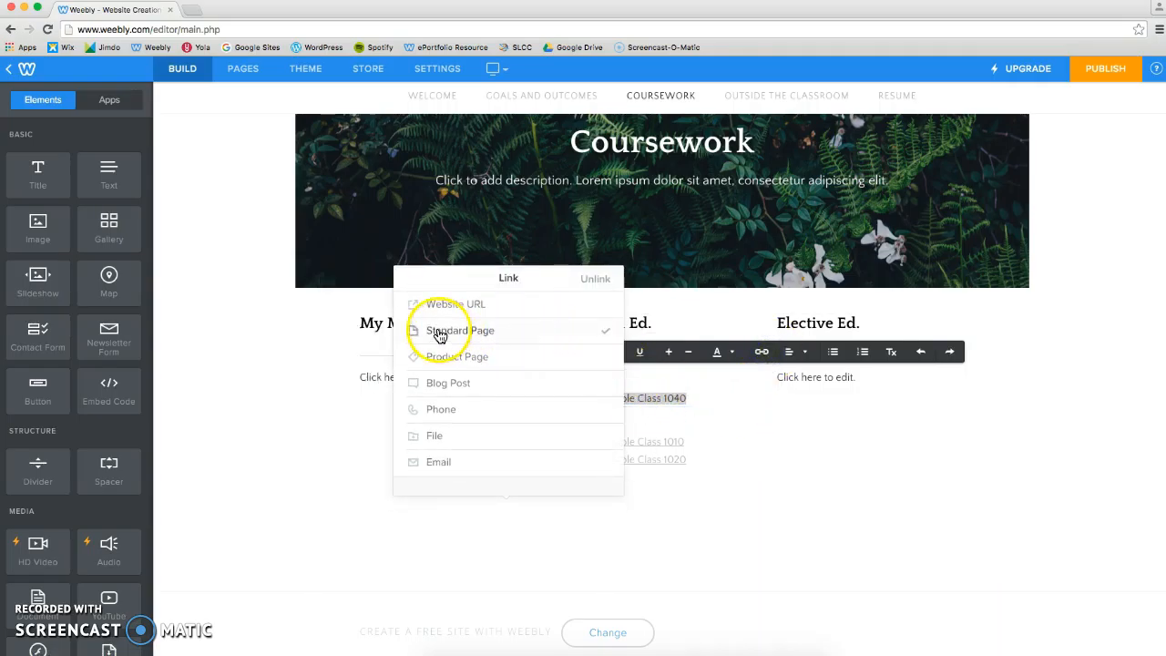
{"action": "left_click", "coordinate": [460, 330]}
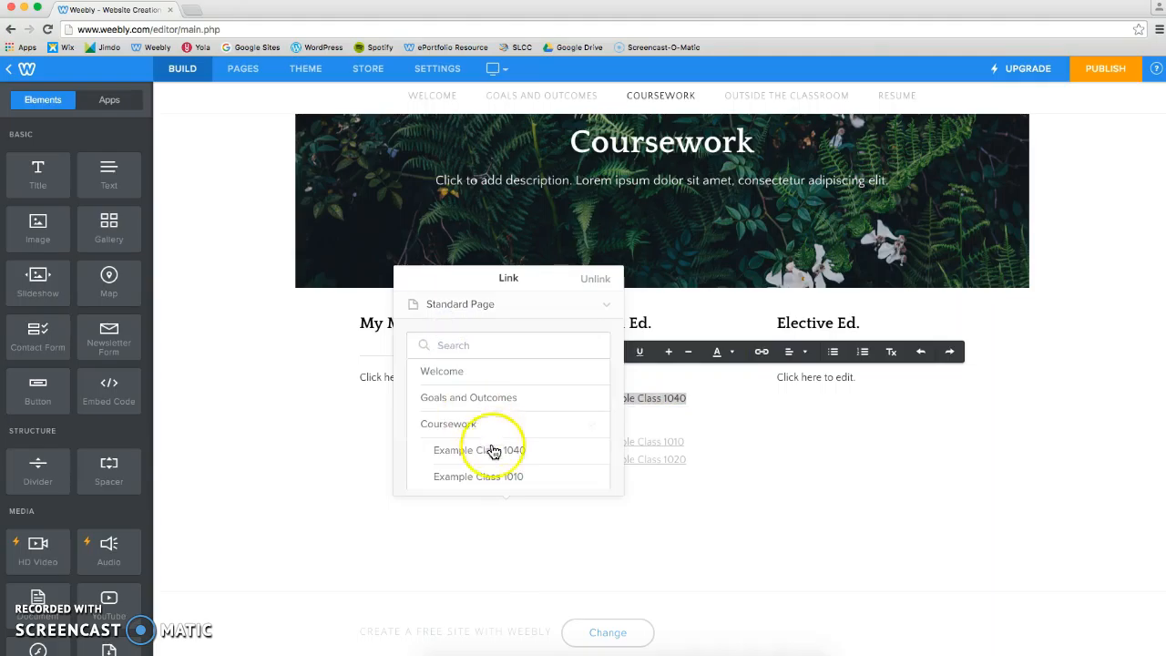
{"action": "left_click", "coordinate": [479, 450]}
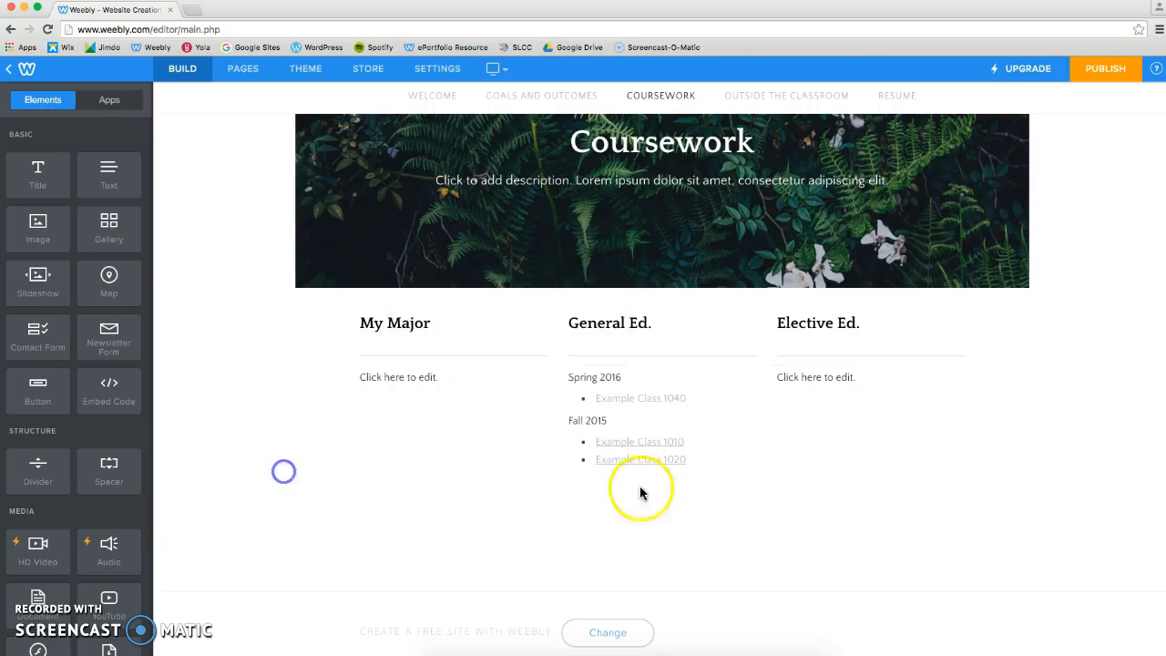
{"action": "left_click", "coordinate": [640, 397]}
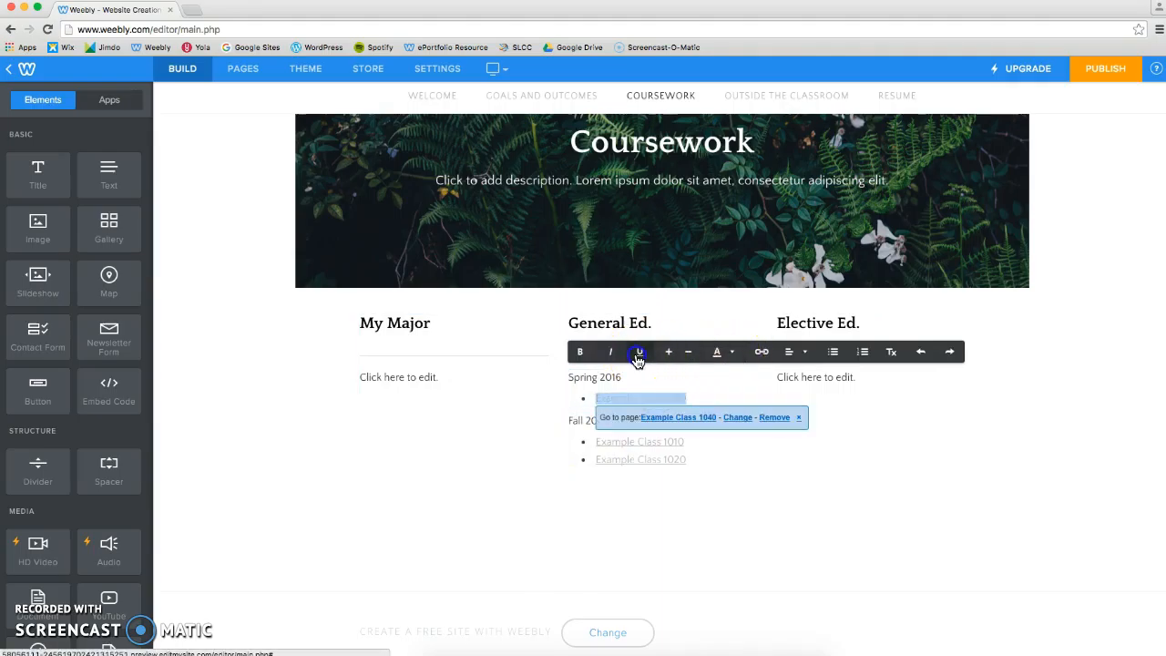
{"action": "left_click", "coordinate": [404, 487]}
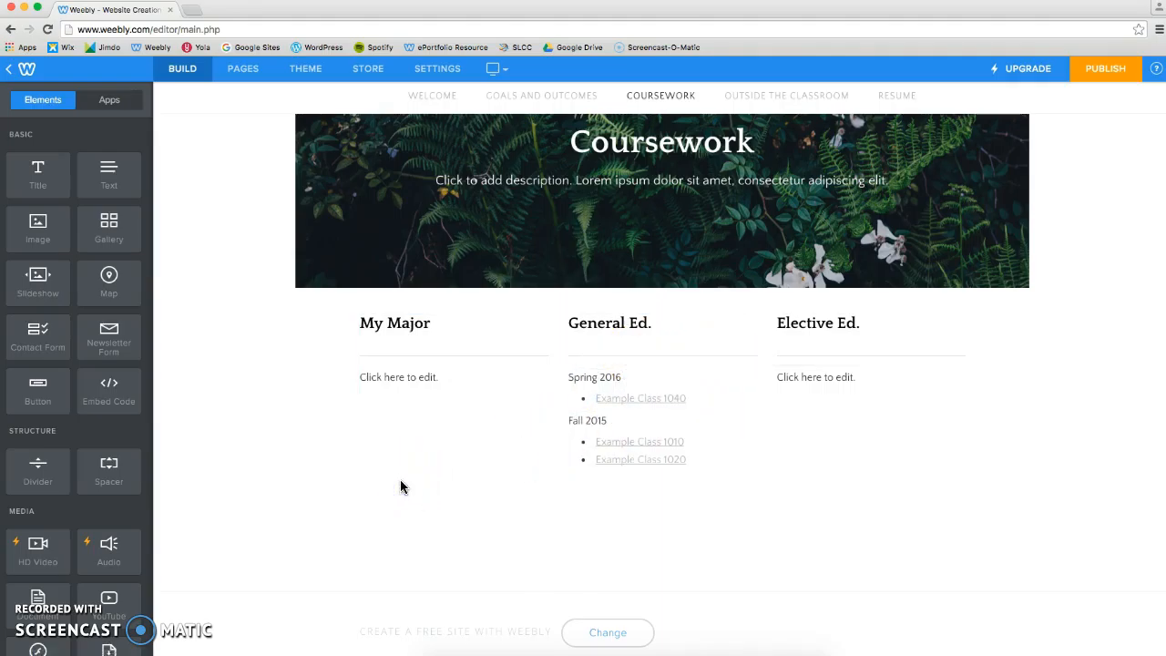